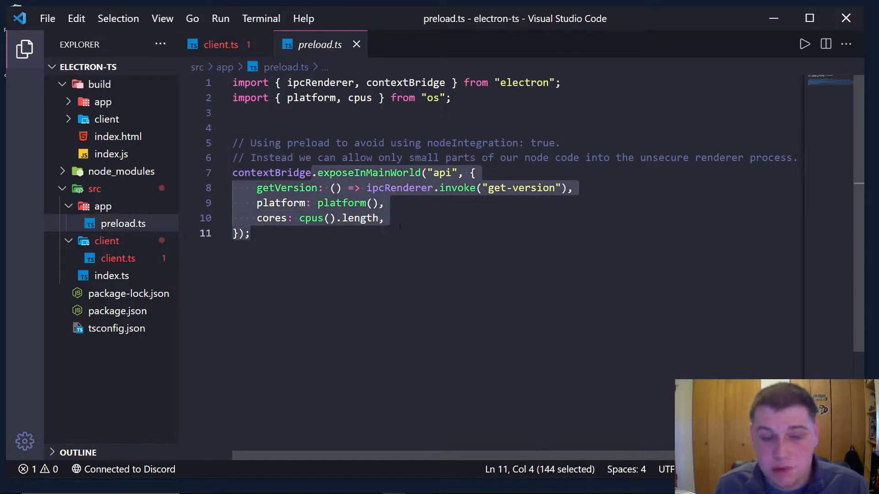
Review client.ts where api.getVersion shows 'Cannot find name api', comparing it against preload.ts
left_click(386, 218)
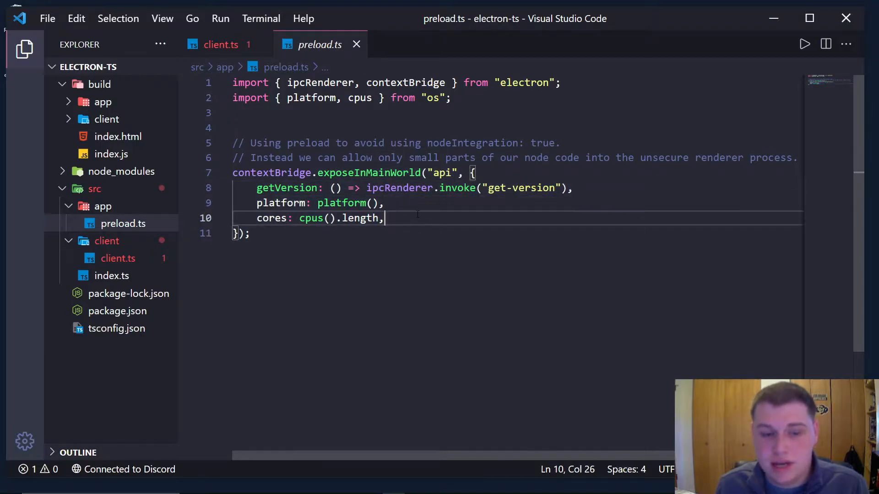
mouse_move(399, 187)
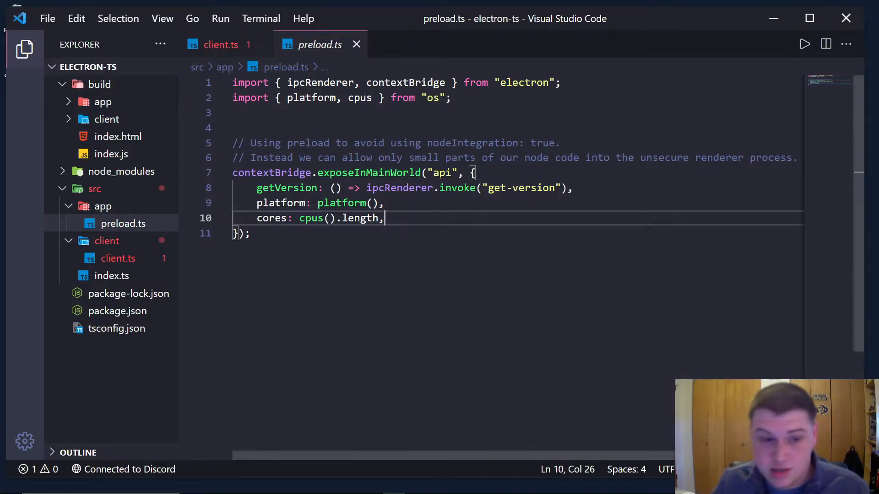
mouse_move(398, 188)
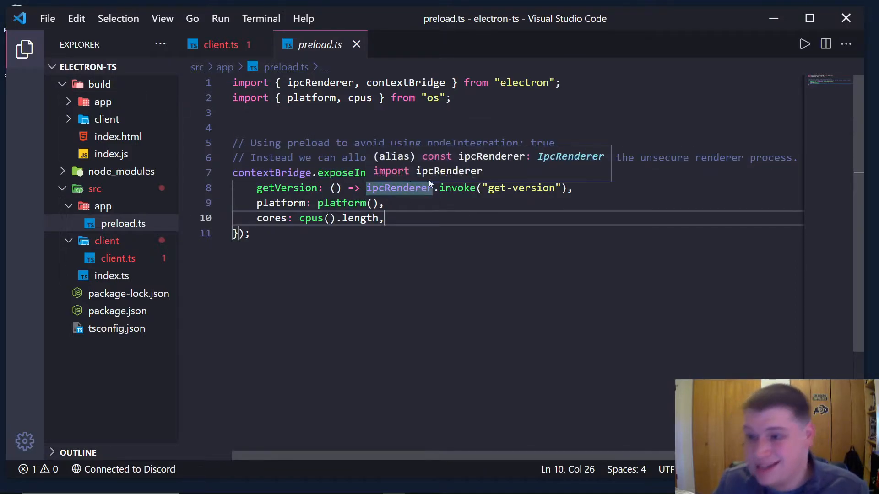
mouse_move(221, 50)
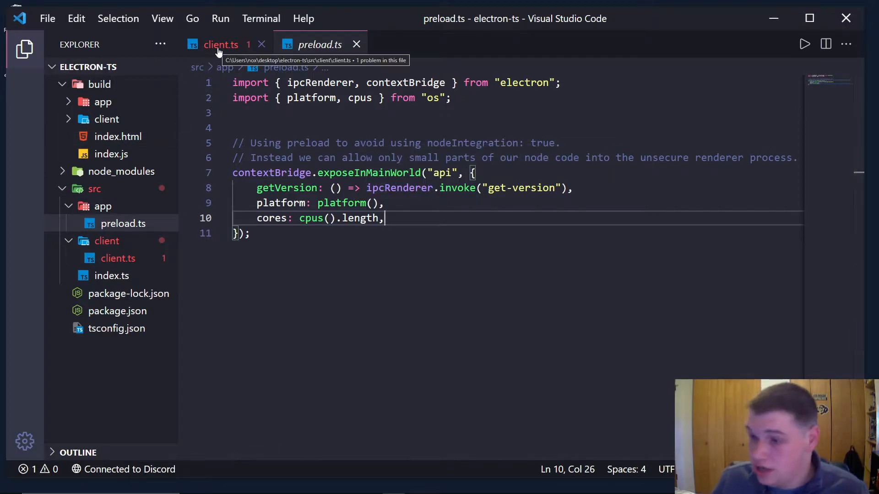
left_click(221, 44)
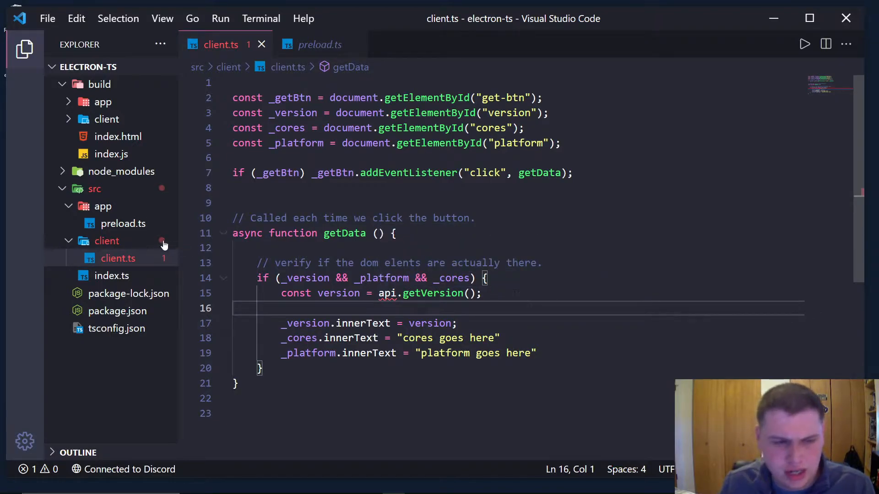
mouse_move(387, 293)
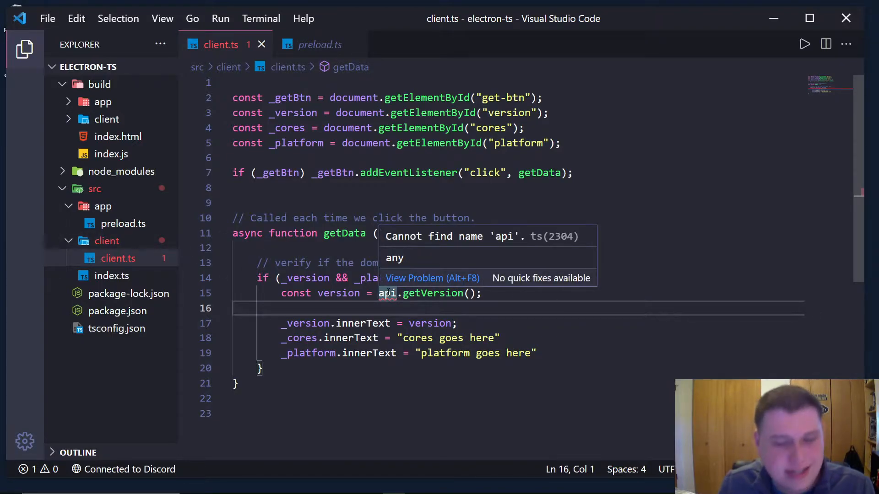
left_click(320, 45)
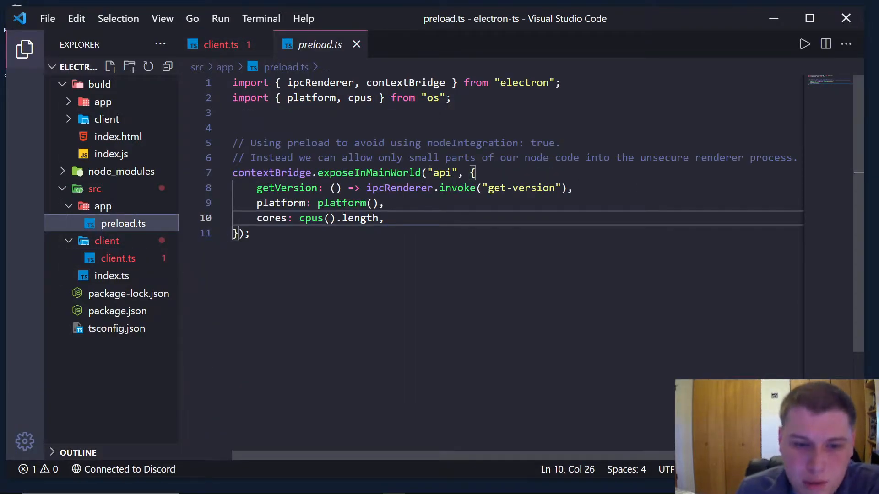
double_click(442, 173)
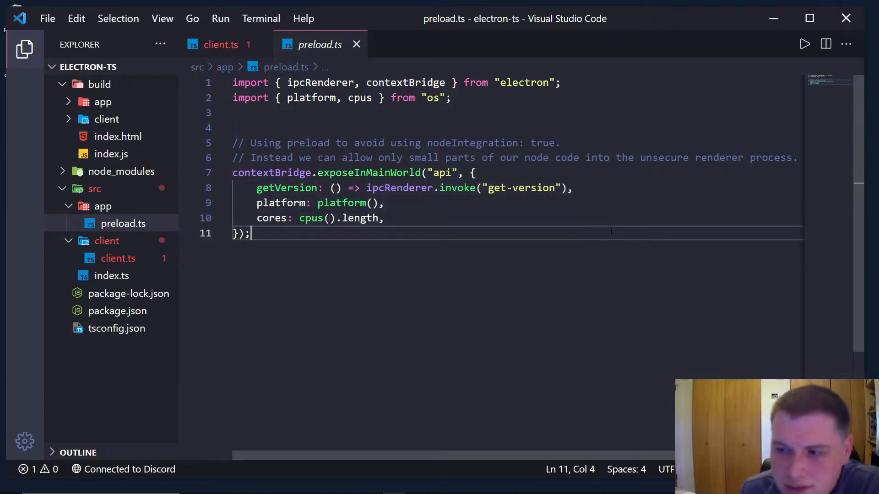
left_click(221, 45)
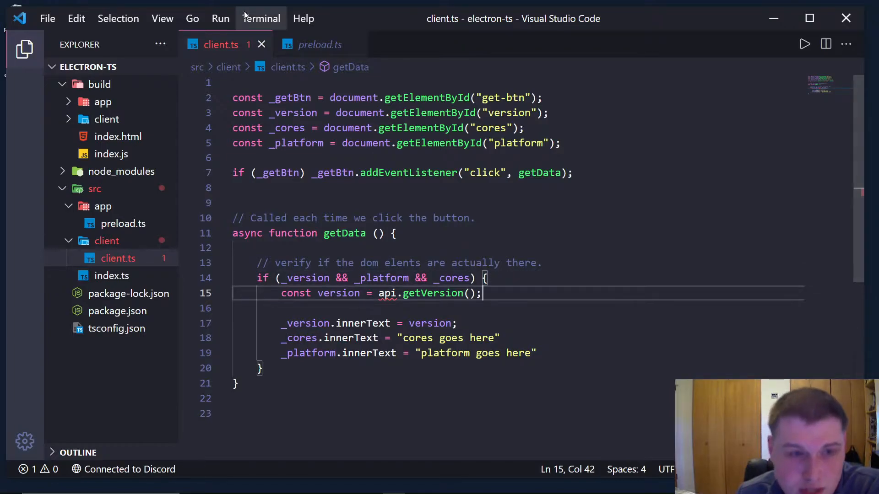
Create a new empty globals.d.ts file under the src folder from the Explorer
left_click(320, 45)
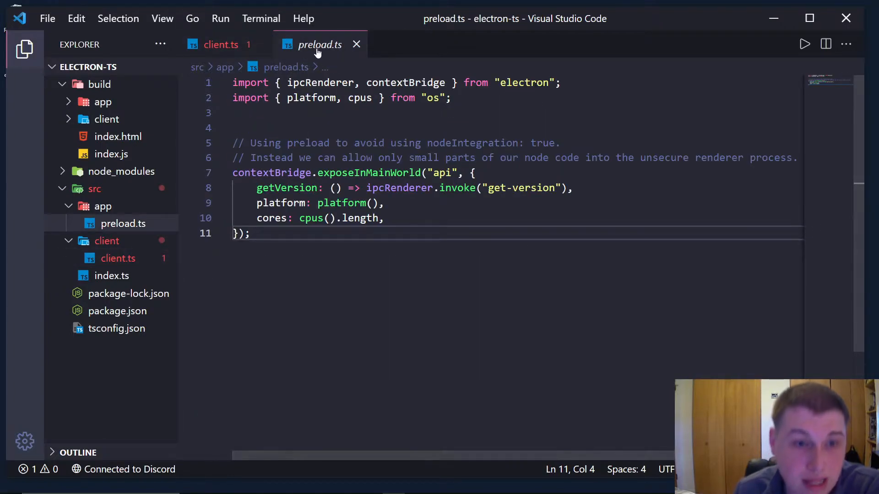
mouse_move(132, 224)
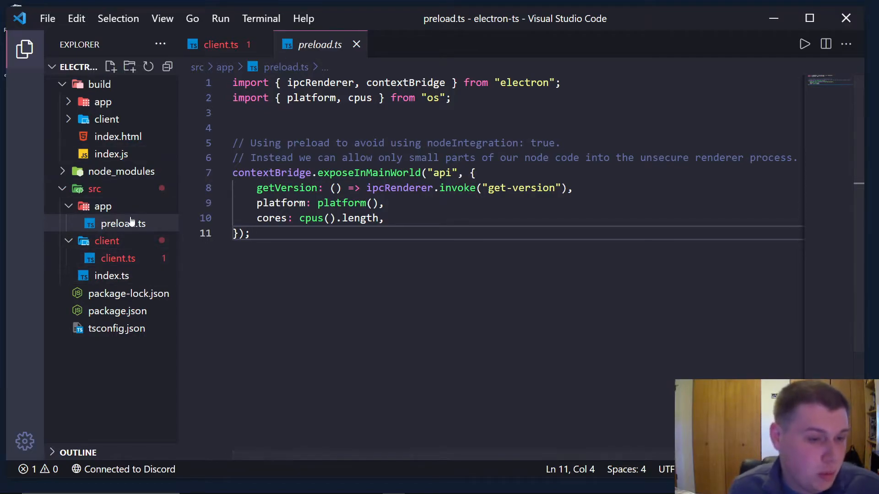
right_click(95, 189)
type("globals.d.ts")
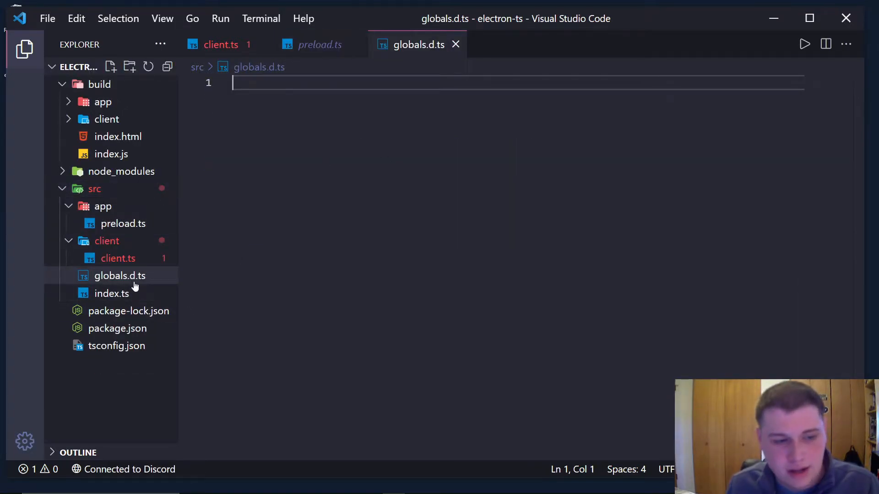
mouse_move(122, 289)
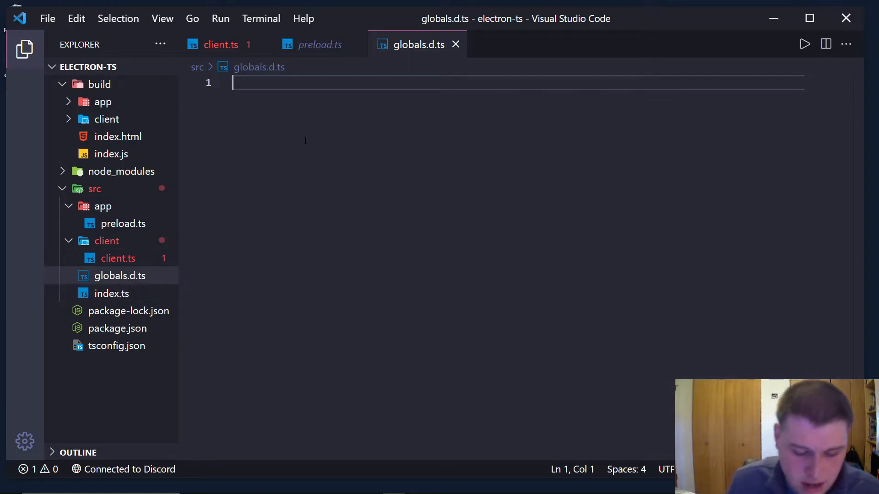
Write an empty 'declare namespace api {' block with the braces split onto separate lines
type("decal")
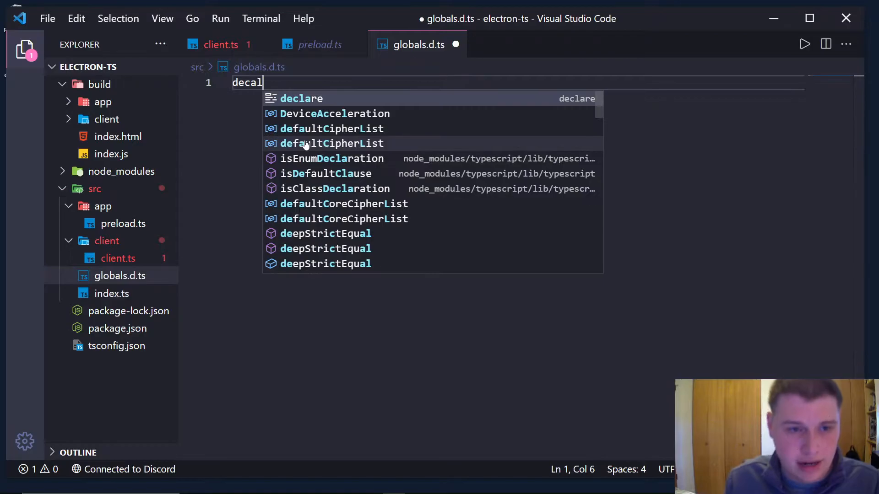
type("declare namespa")
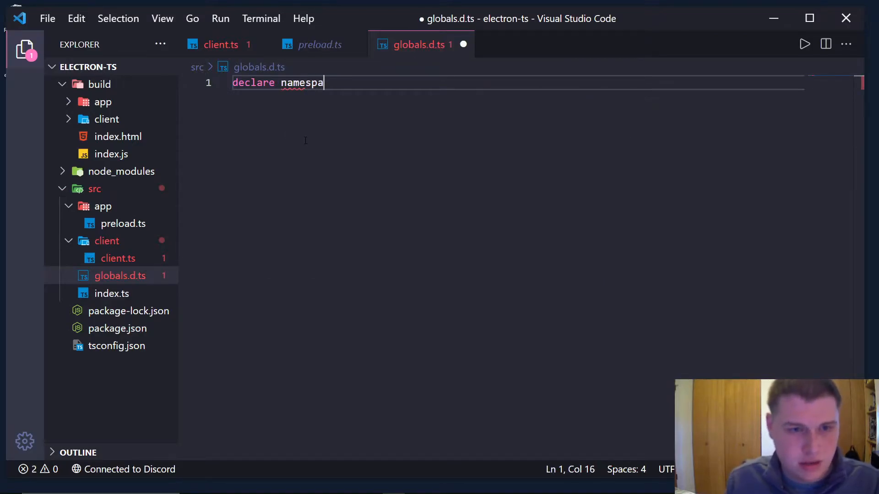
type("ce api {")
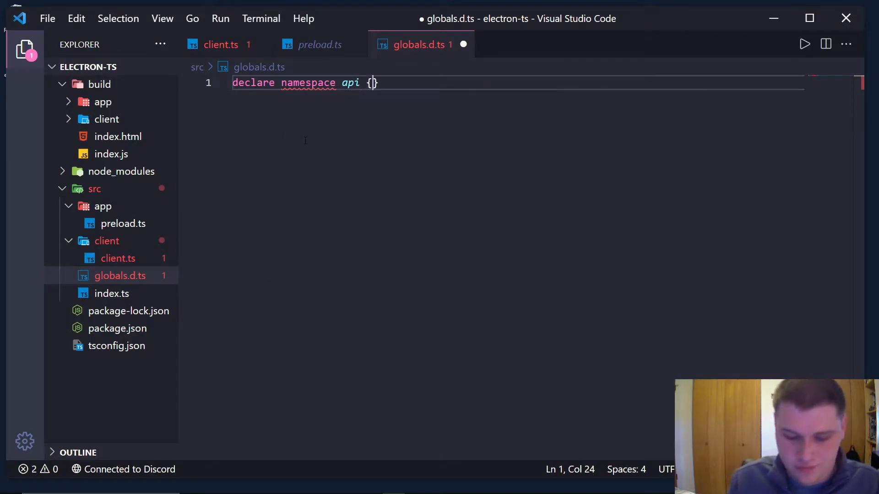
key("Enter")
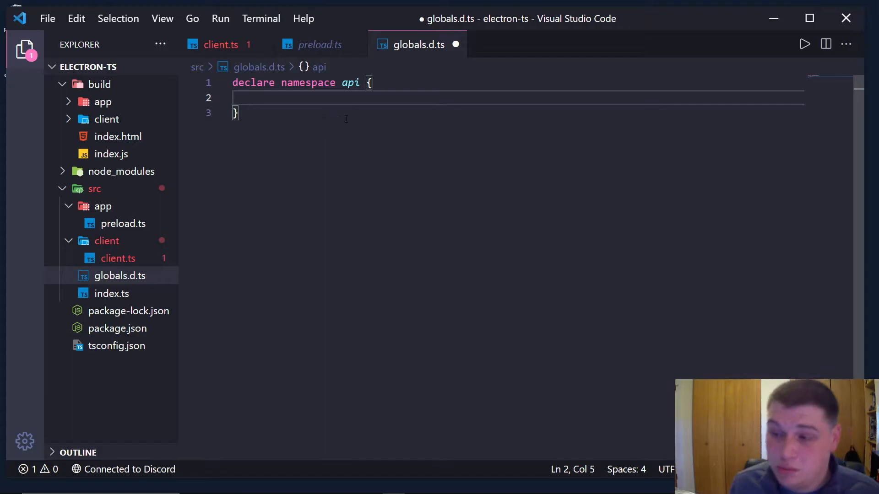
Review preload.ts and select its exposed getVersion member name for reference
left_click(320, 44)
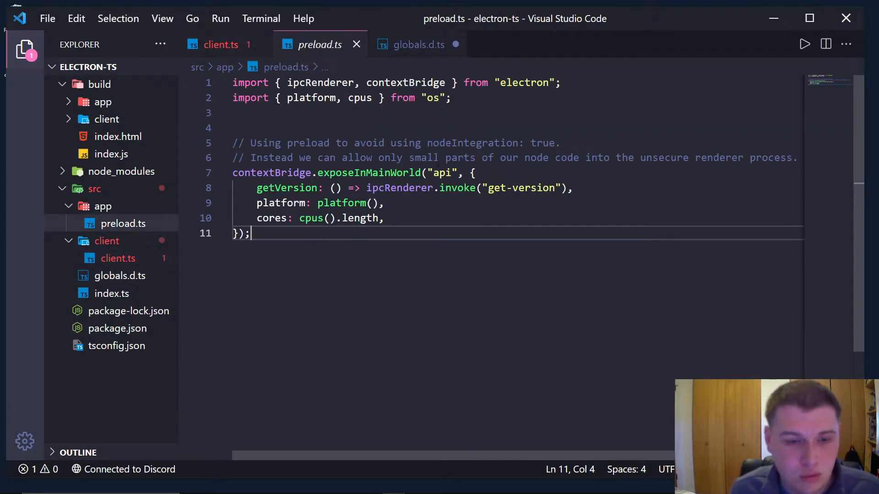
left_click(483, 172)
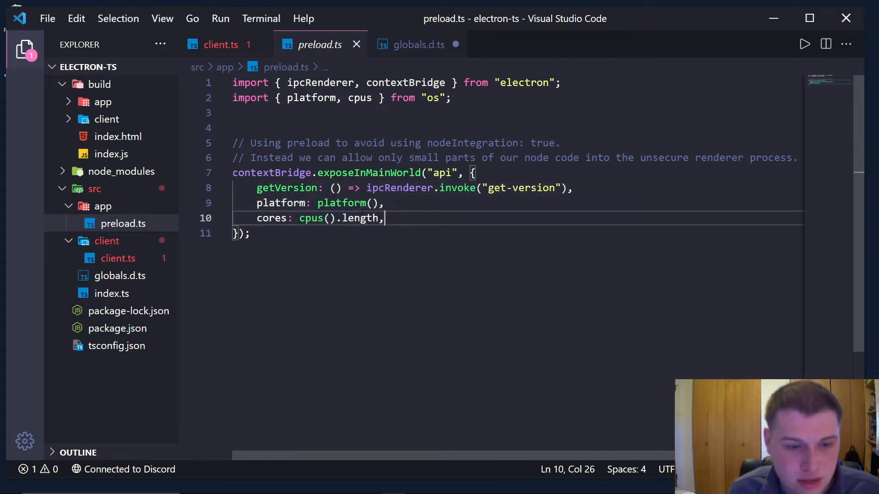
double_click(288, 188)
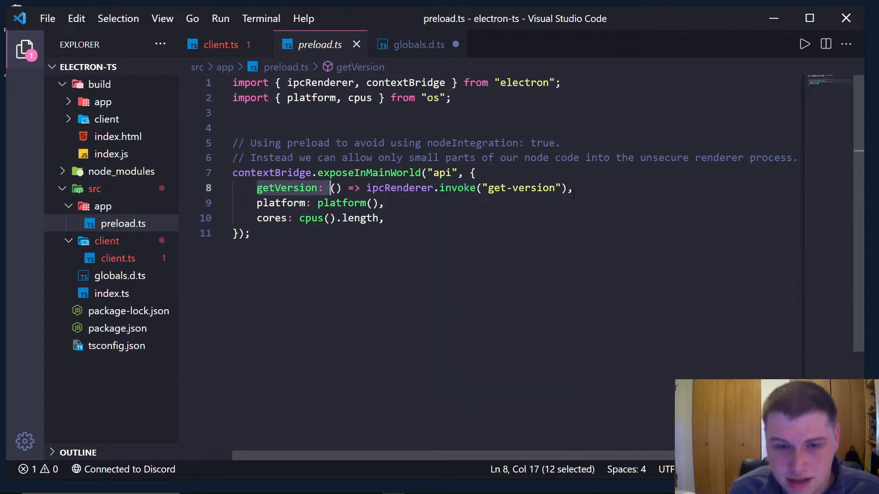
In globals.d.ts declare 'function getVersion(): Promise<string>;' inside the api namespace
left_click(418, 44)
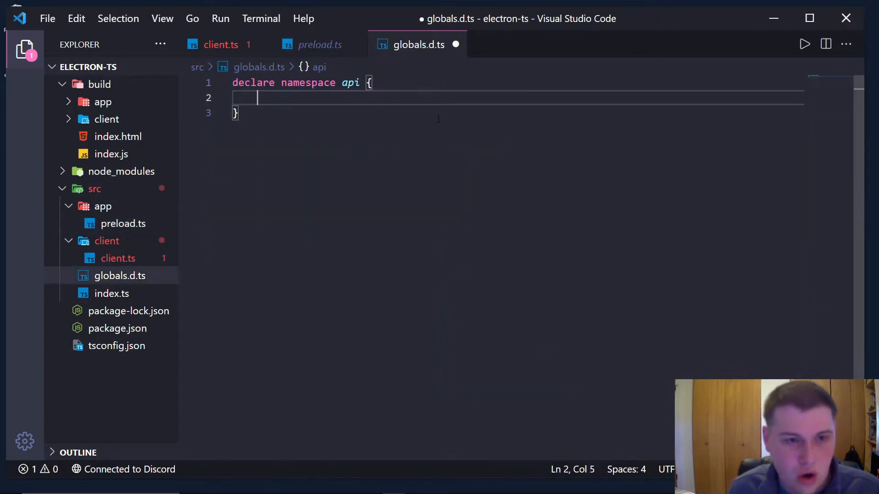
type("functio")
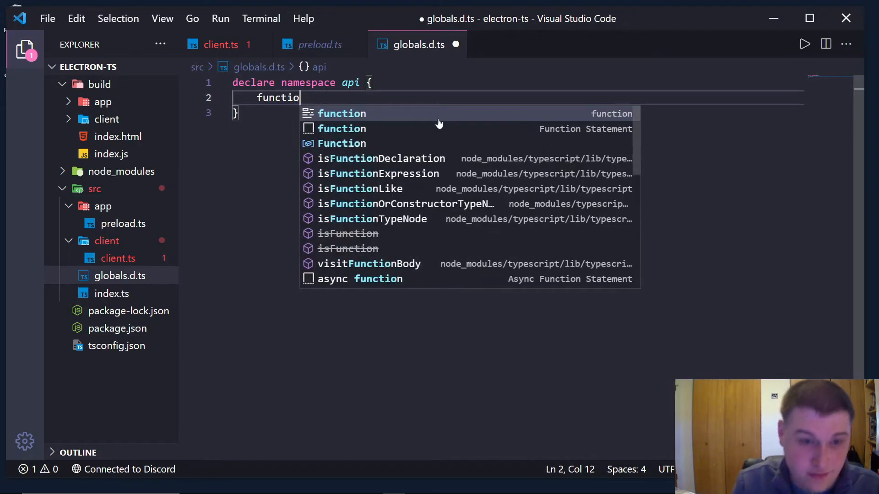
type("n getVe")
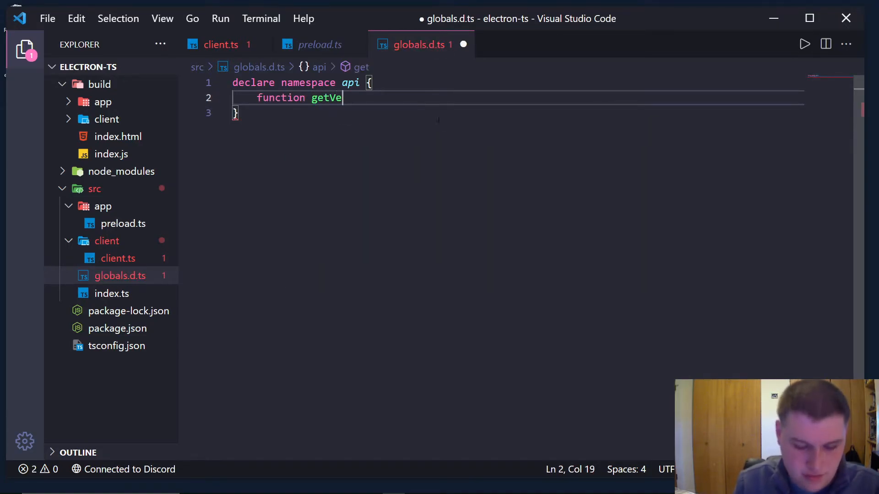
type("rsion ()")
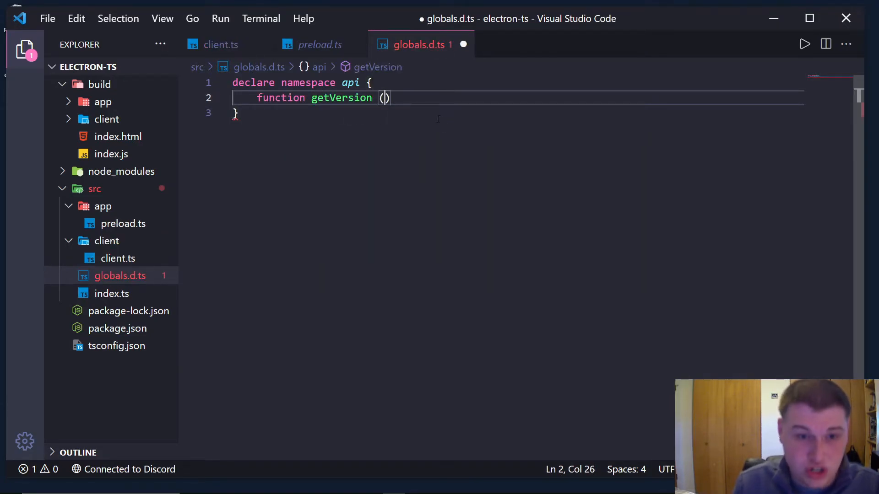
type(": P")
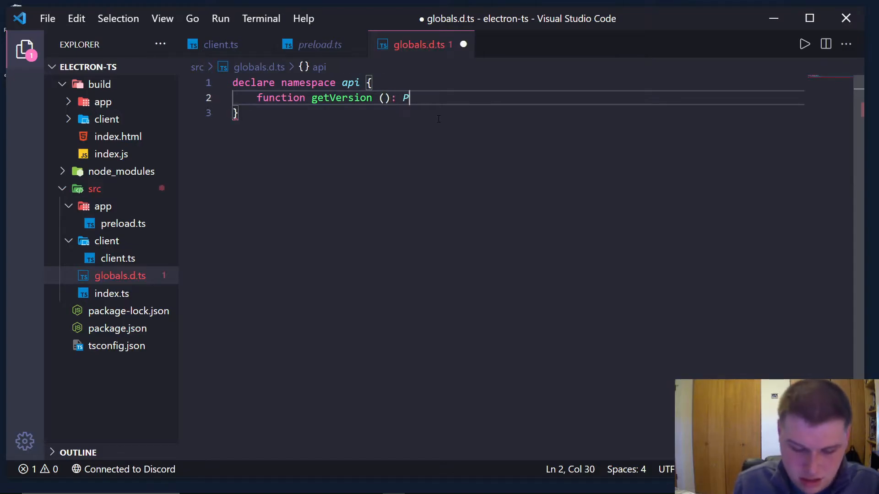
type("romise<string>;")
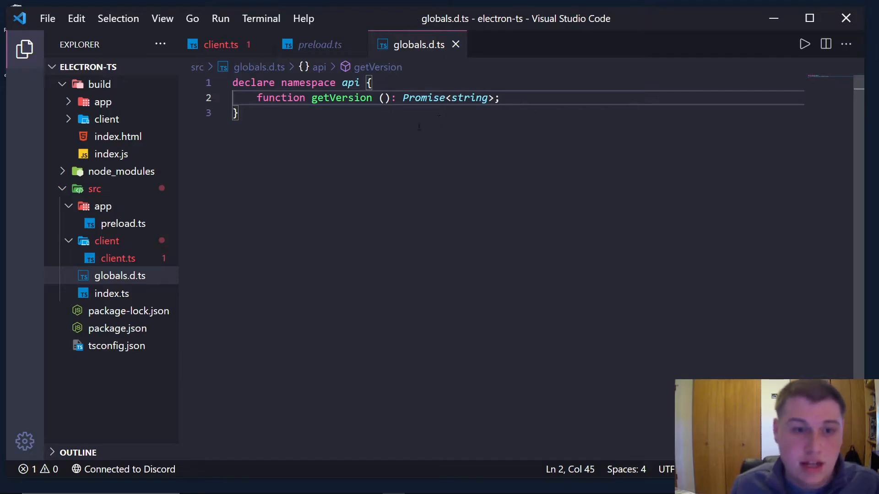
In client.ts add 'await' before api.getVersion() so the version resolves, and save
left_click(221, 44)
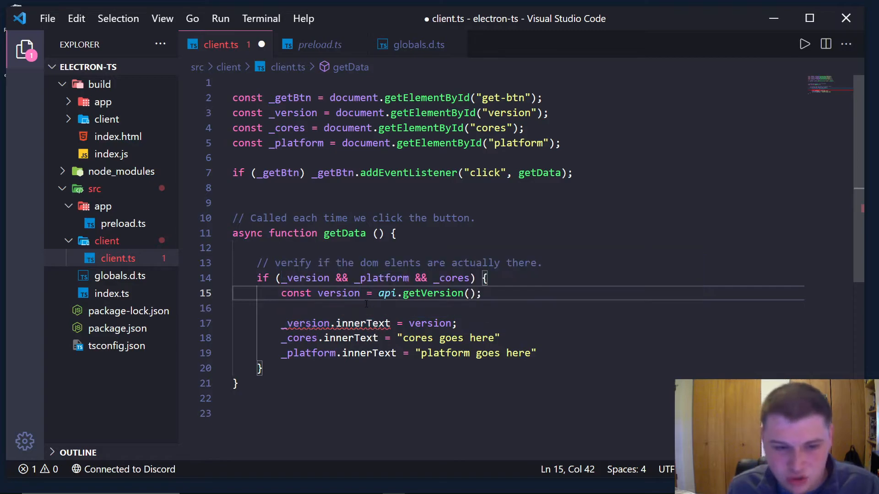
type("await")
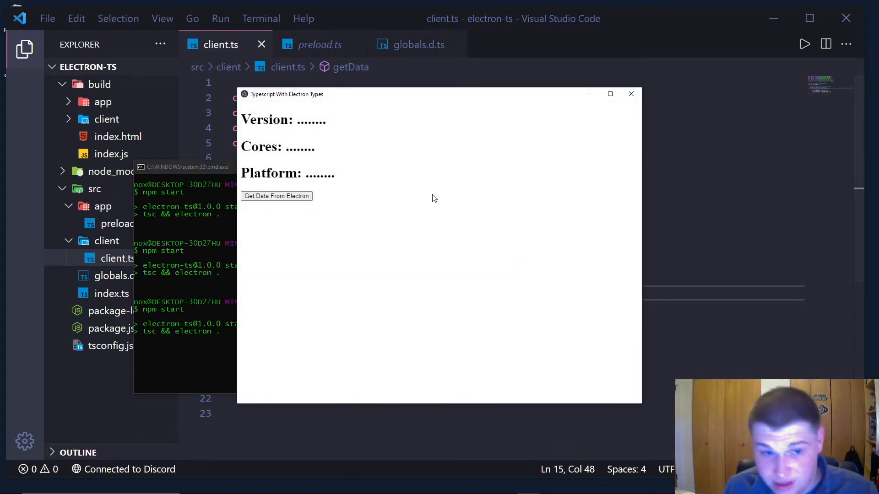
Use 'Get Data From Electron' in the running app to request version, cores and platform
left_click(276, 196)
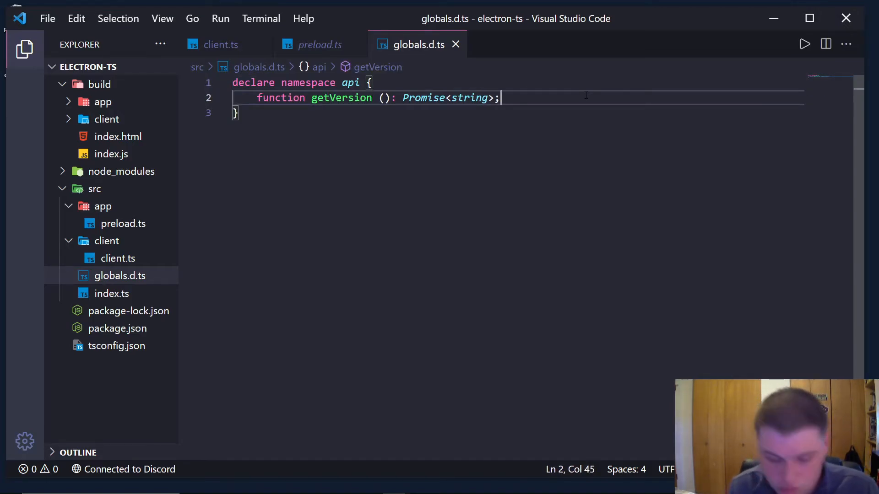
Declare 'const cores: number;' and 'const platform: string;' in the api namespace and save
type("const")
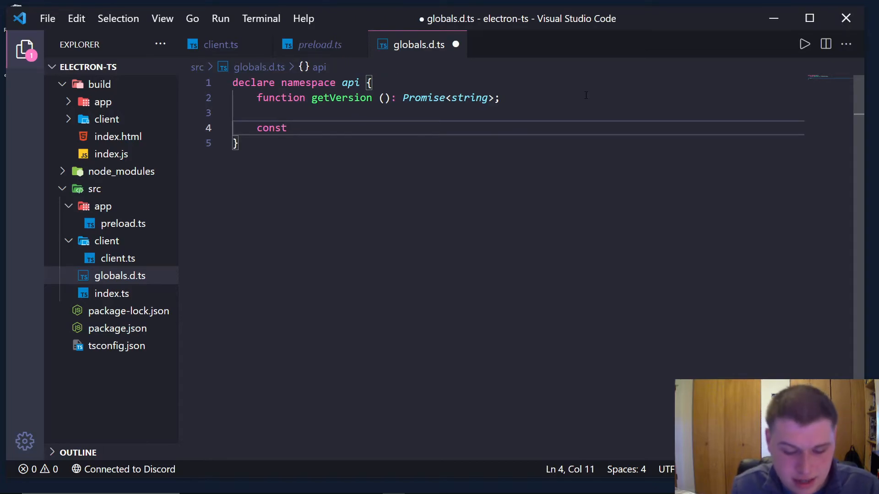
type("cores:")
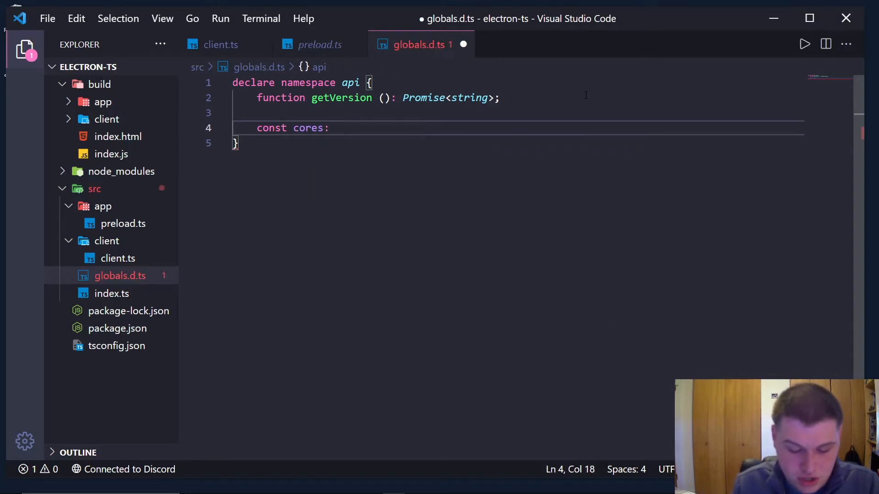
type("number;")
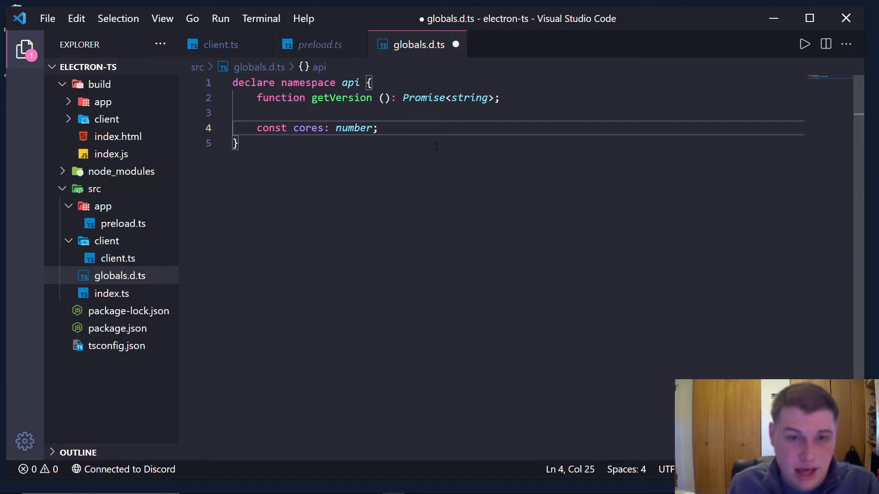
type("const pla")
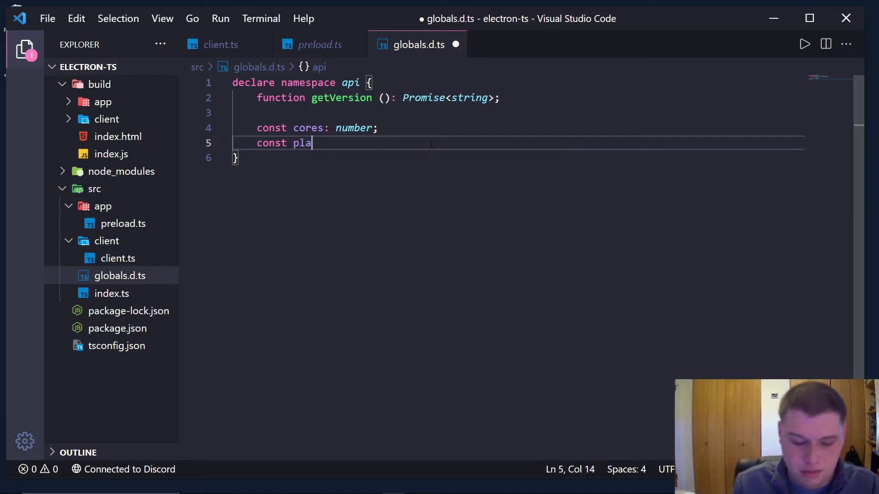
type("tform:\" s")
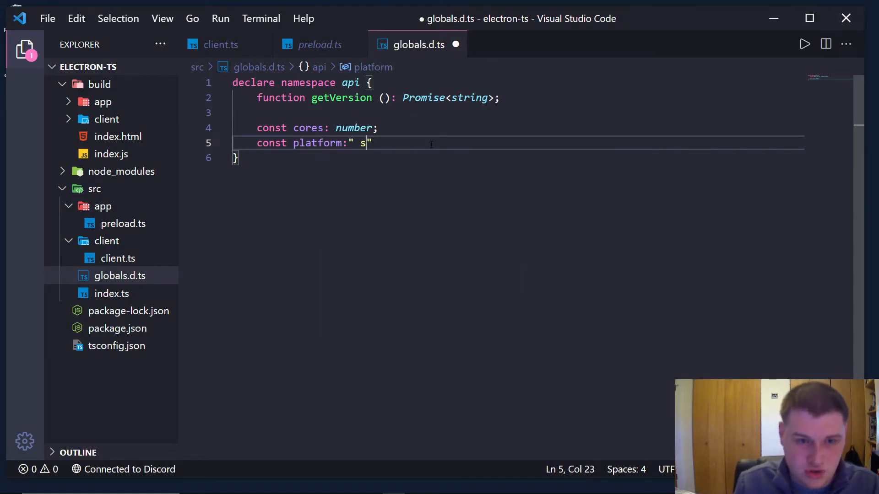
type("string;")
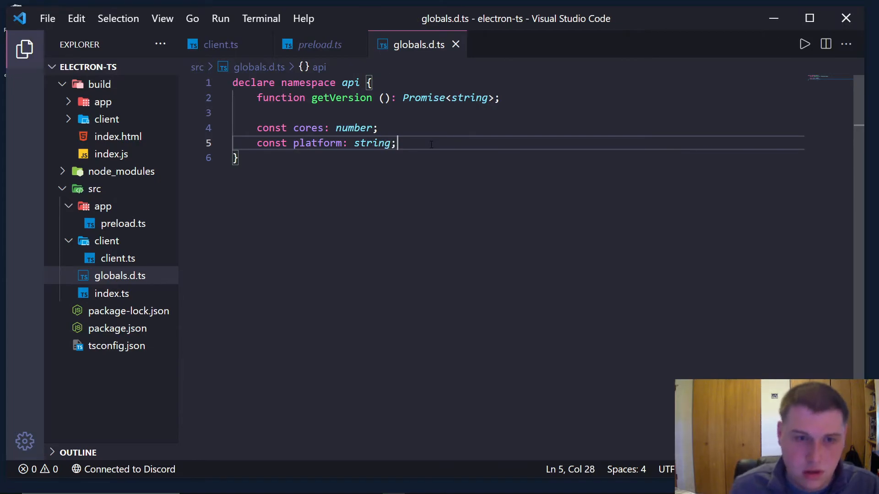
In client.ts set _cores.innerText = api.cores.toString() and _platform.innerText = api.platform
left_click(320, 44)
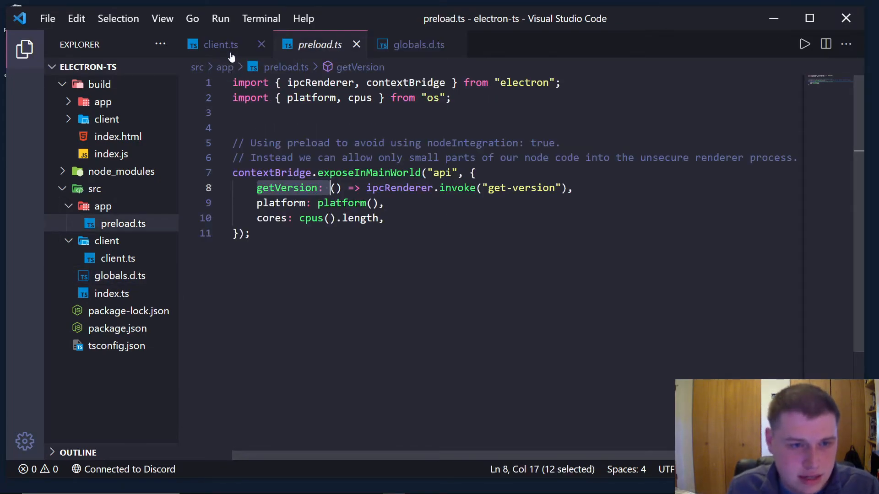
left_click(221, 44)
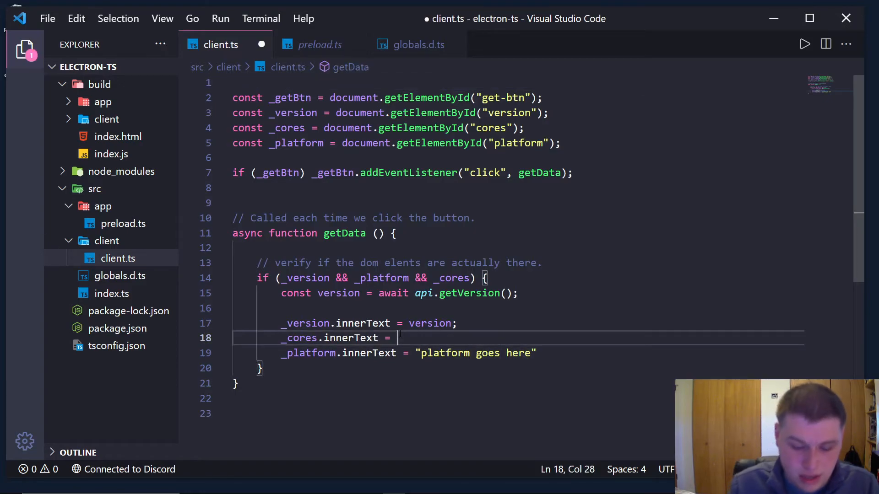
type("cores")
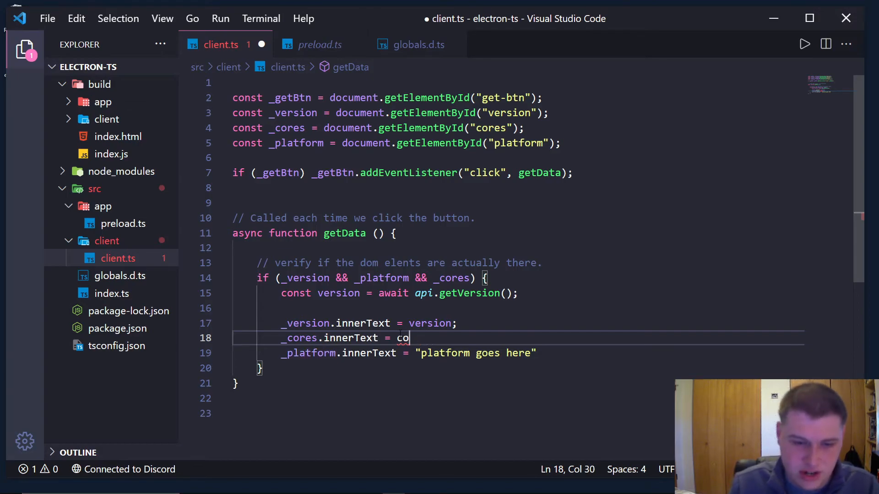
type("api.cores")
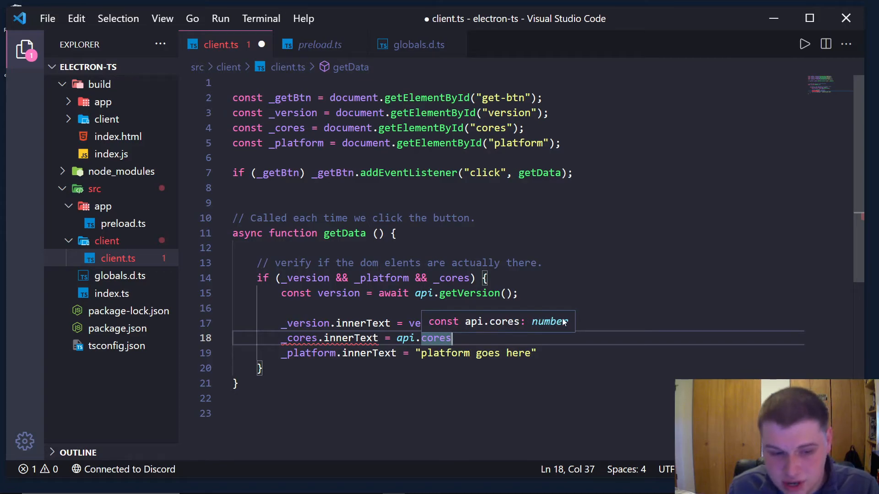
type(".toString(")
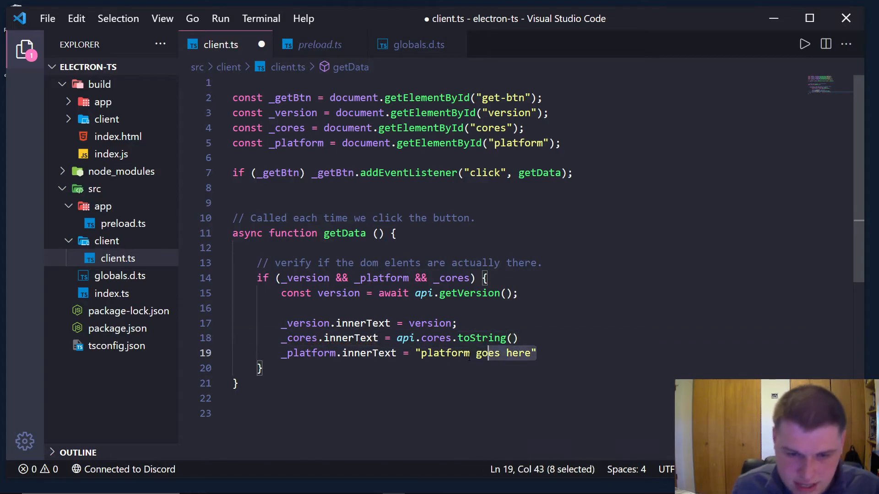
type("api")
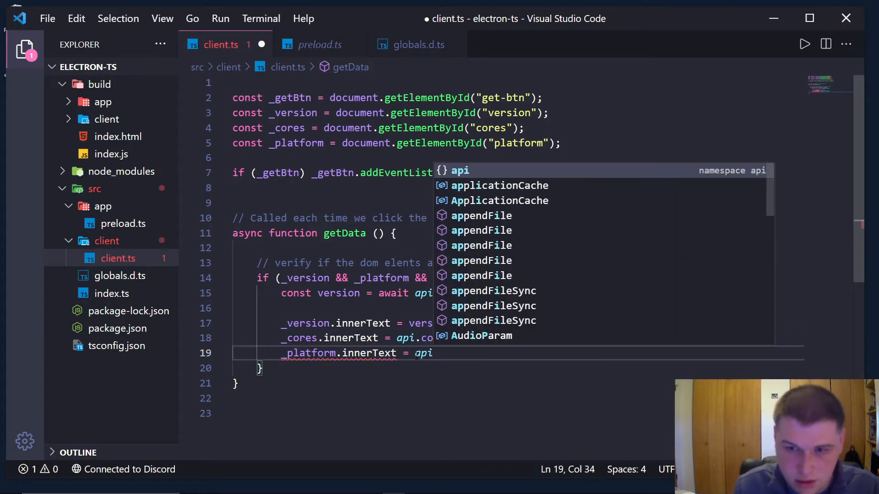
type(".")
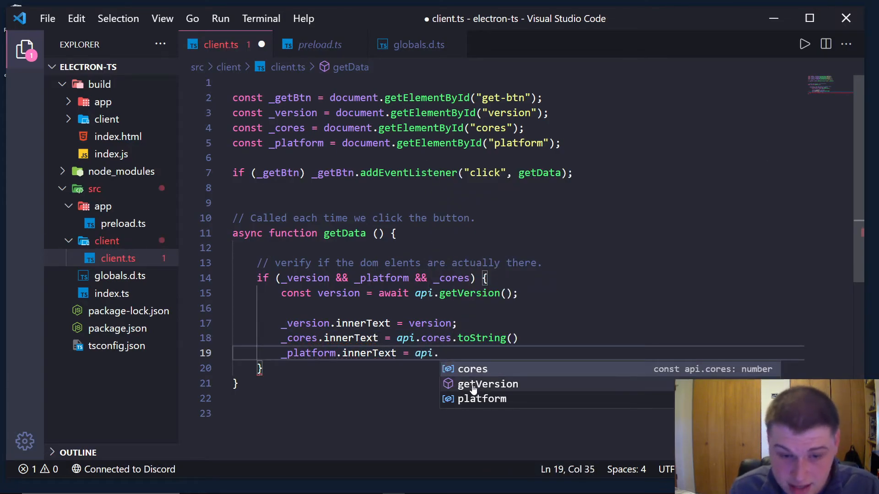
type("platform;")
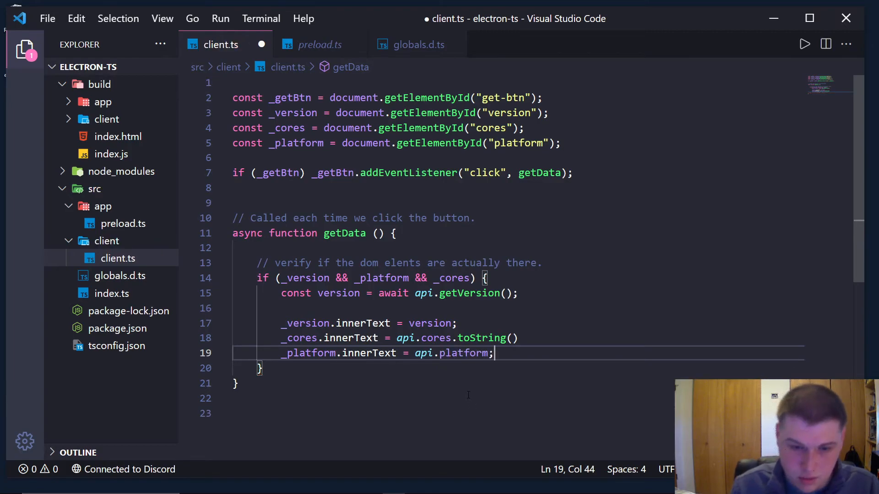
mouse_move(463, 353)
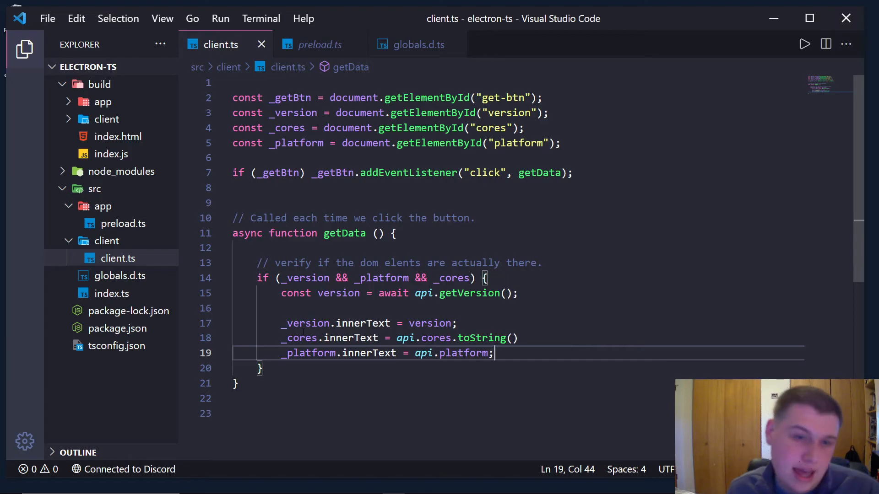
Close the outdated Electron window and return to the terminal to relaunch the app
left_click(805, 44)
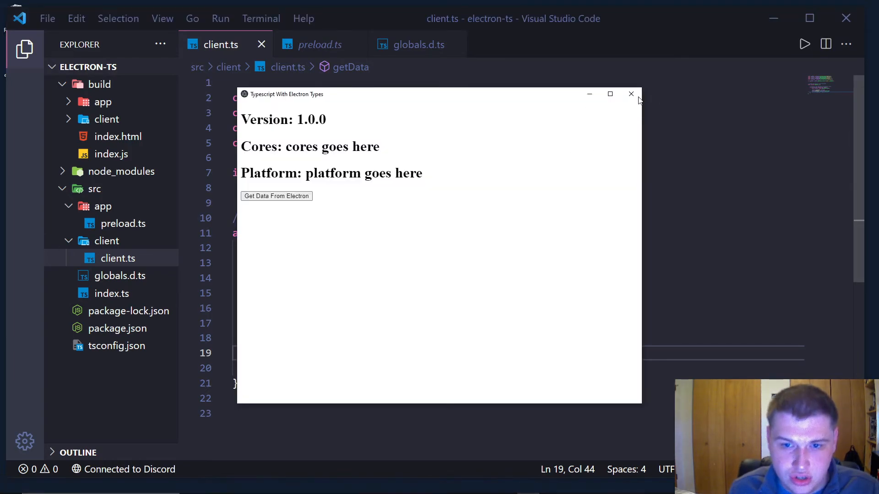
left_click(631, 94)
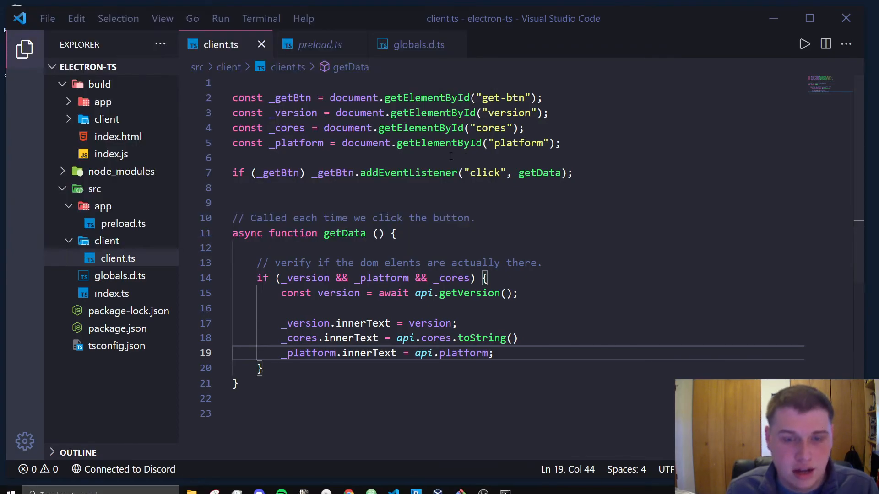
left_click(507, 485)
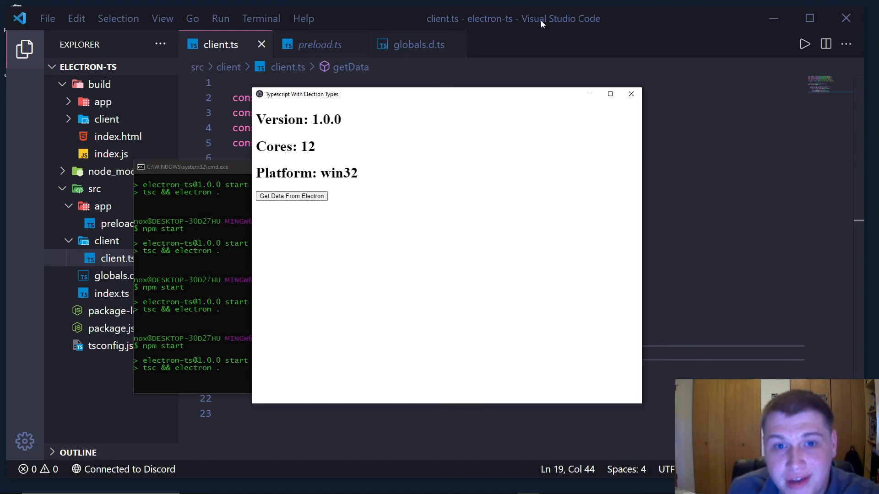
mouse_move(552, 75)
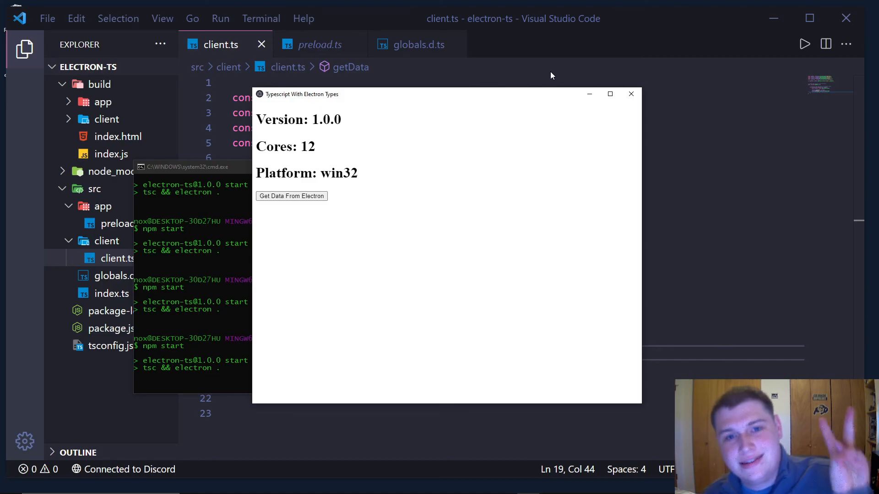